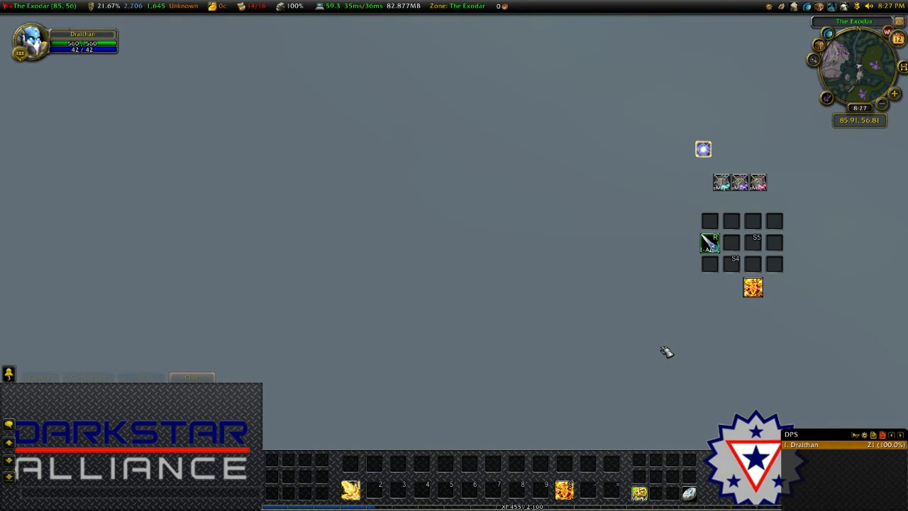
mouse_move(851, 385)
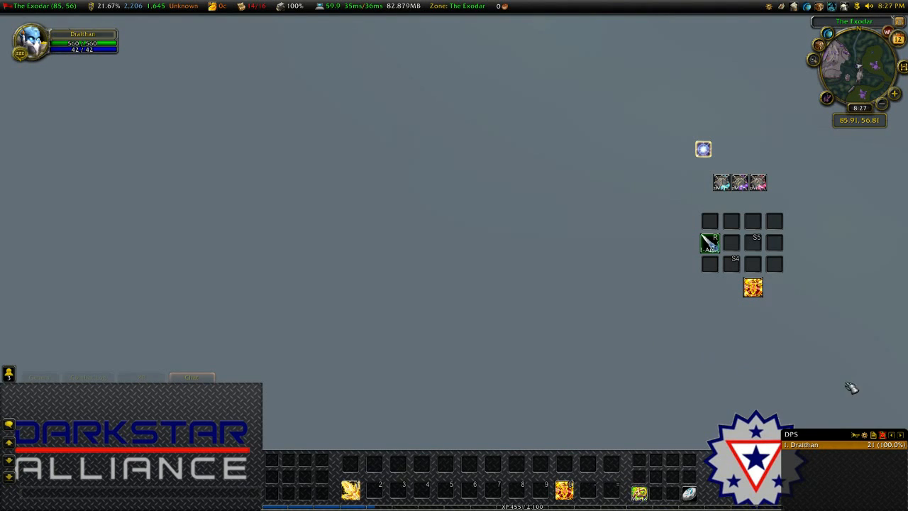
mouse_move(893, 413)
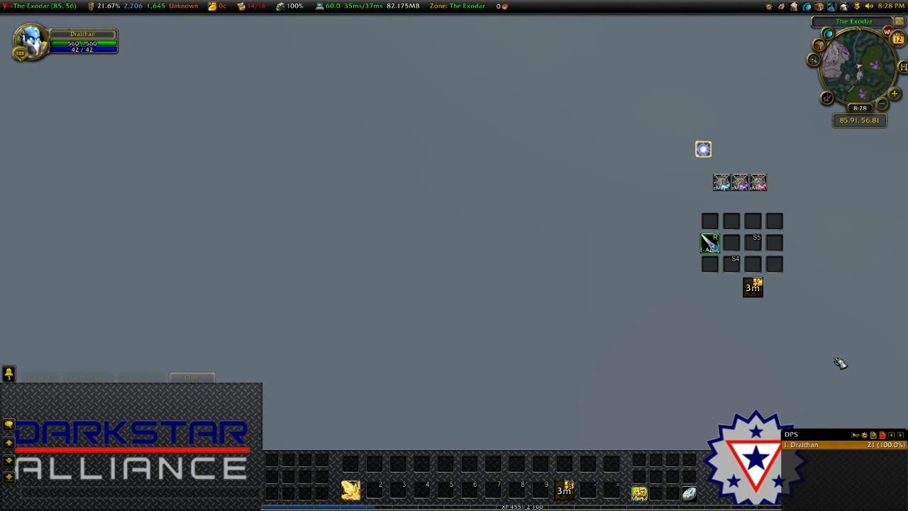
mouse_move(869, 369)
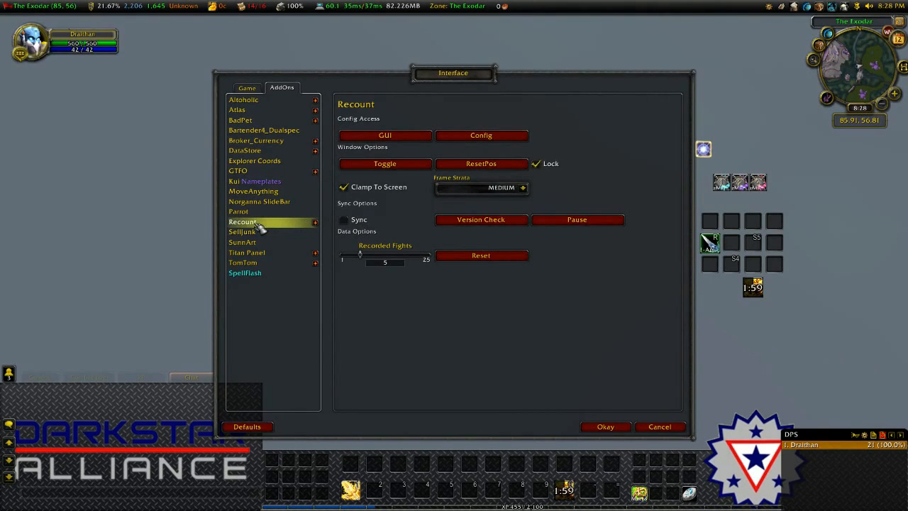
- Expand Recount in the AddOns list and bring up its full Config Recount window
click(315, 221)
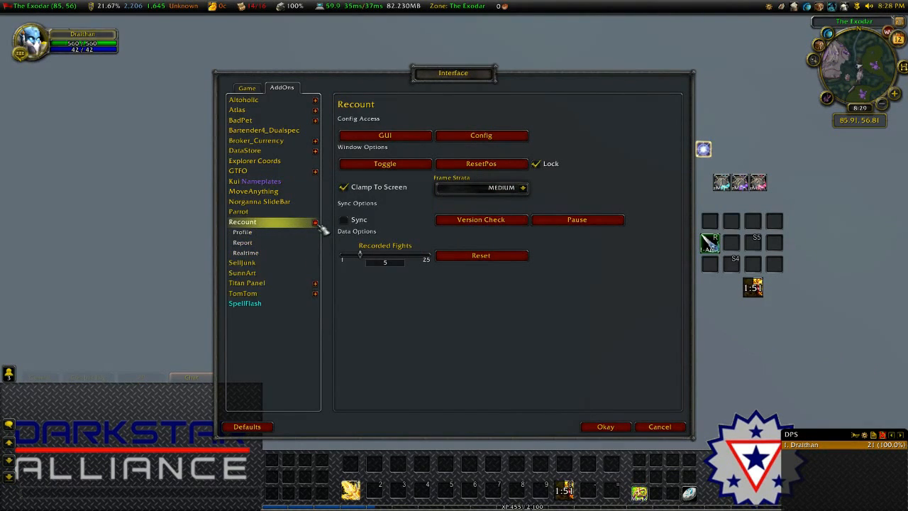
click(241, 232)
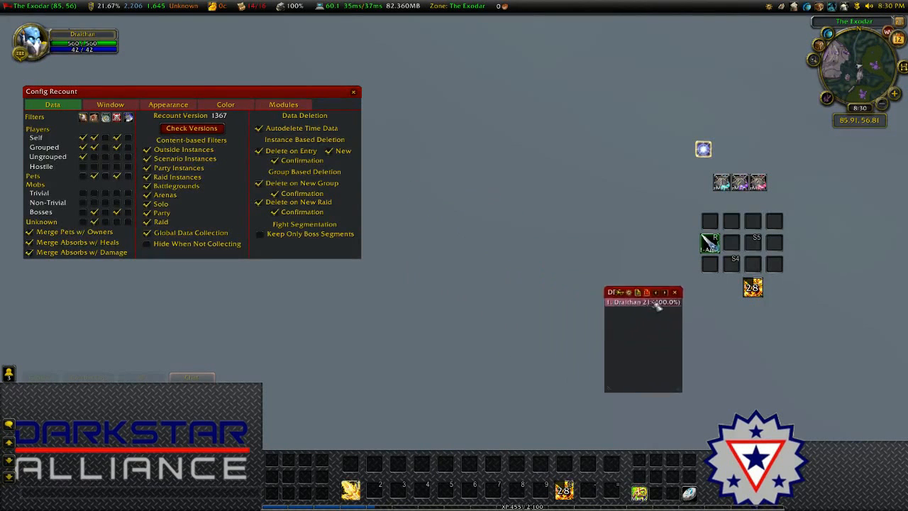
- Move the meter window to the bottom-right corner and show the Window layout options
drag(641, 292, 829, 383)
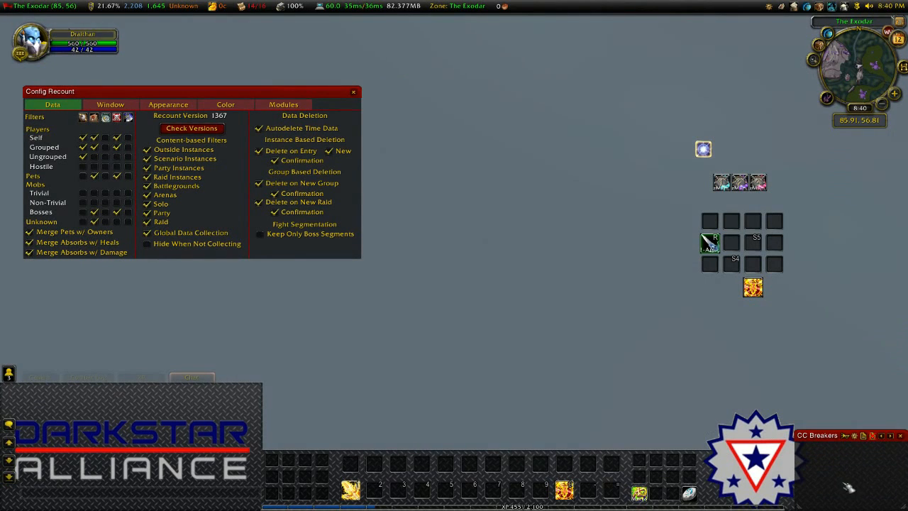
click(110, 105)
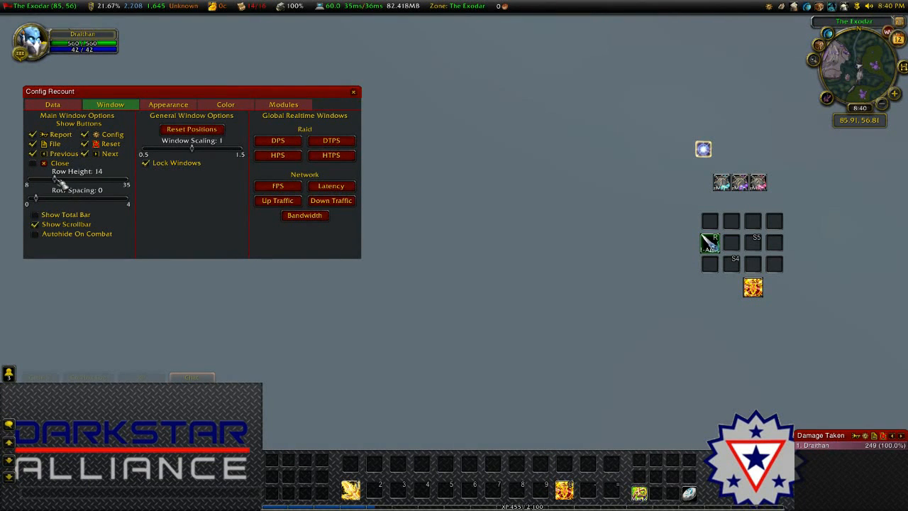
- Set Row Height to 15 and make the main and other window title colours black
drag(56, 179, 59, 179)
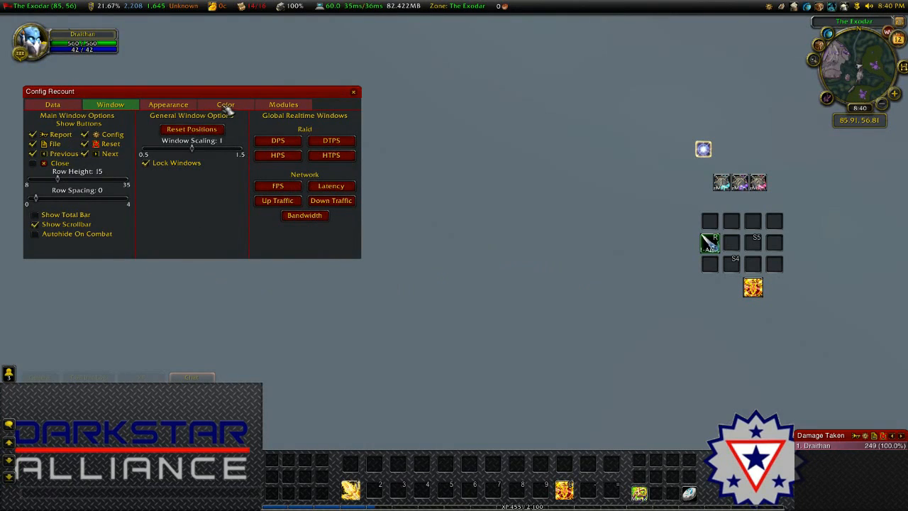
click(224, 104)
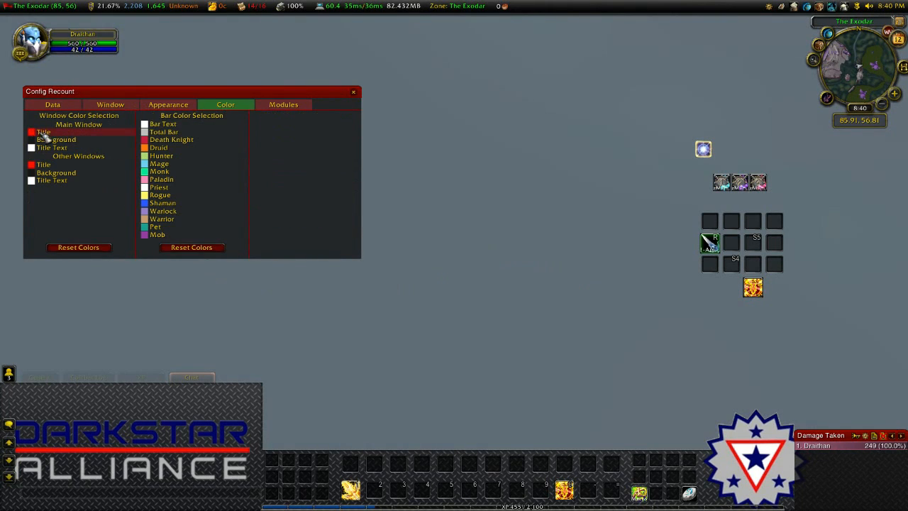
click(44, 165)
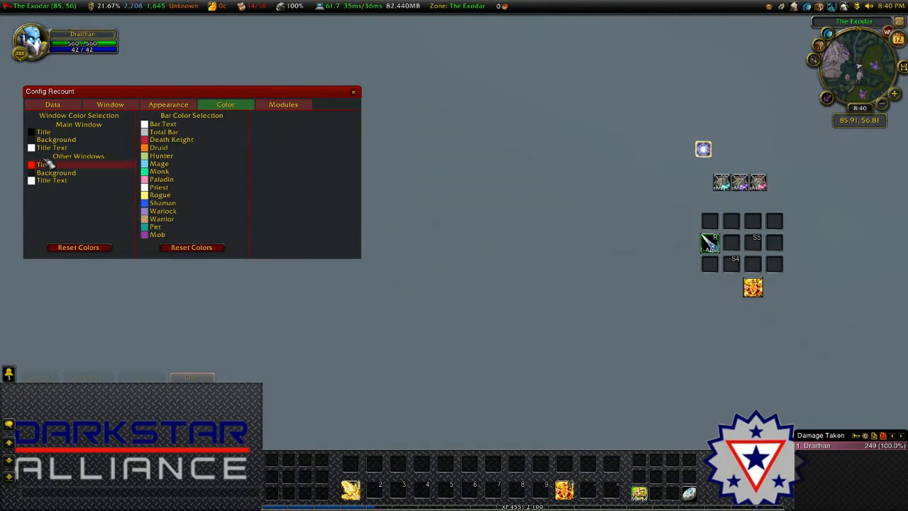
click(44, 164)
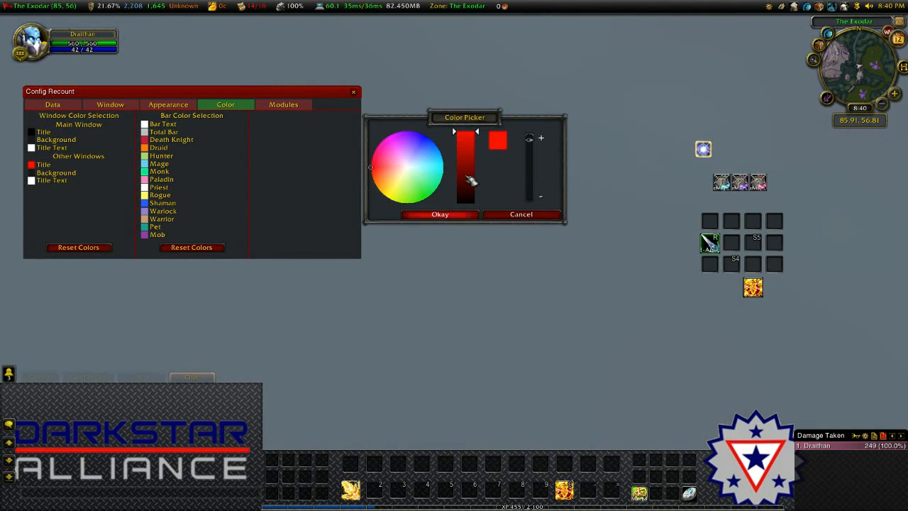
click(439, 215)
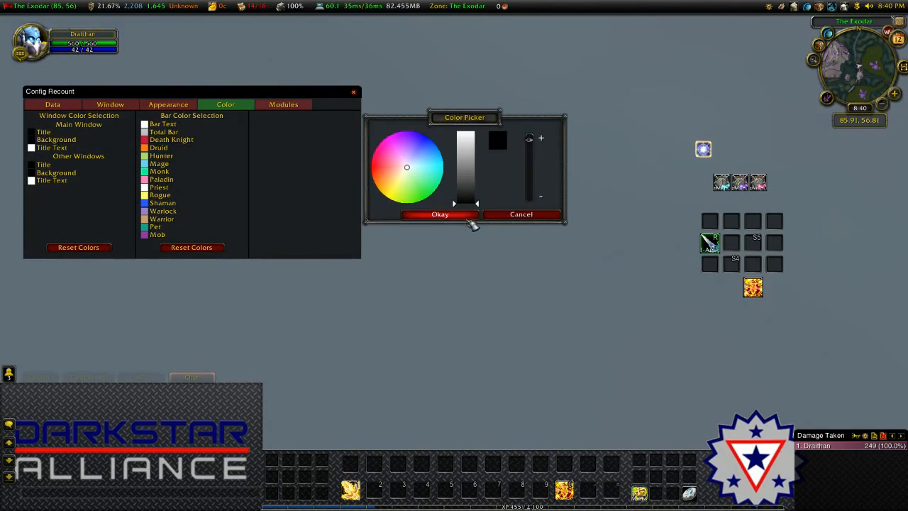
click(439, 214)
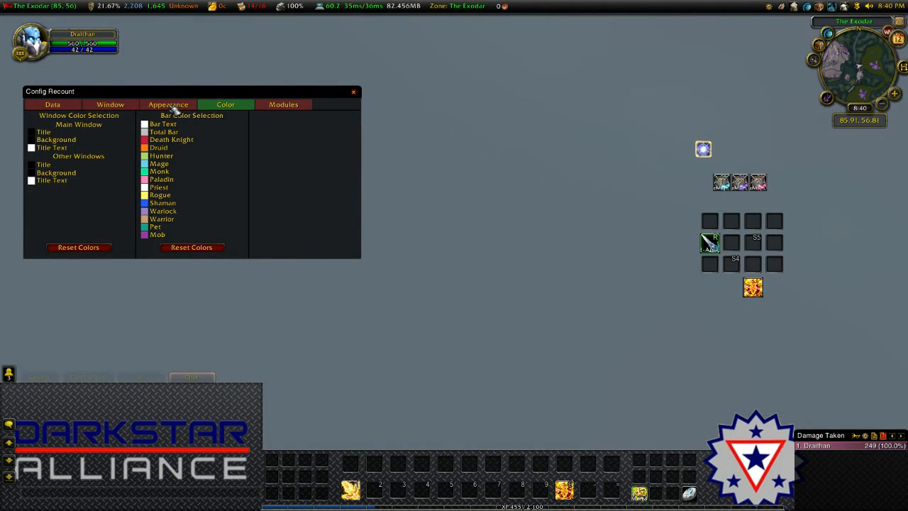
- Pick a new texture from the Bar Selection list on the Appearance settings
click(167, 105)
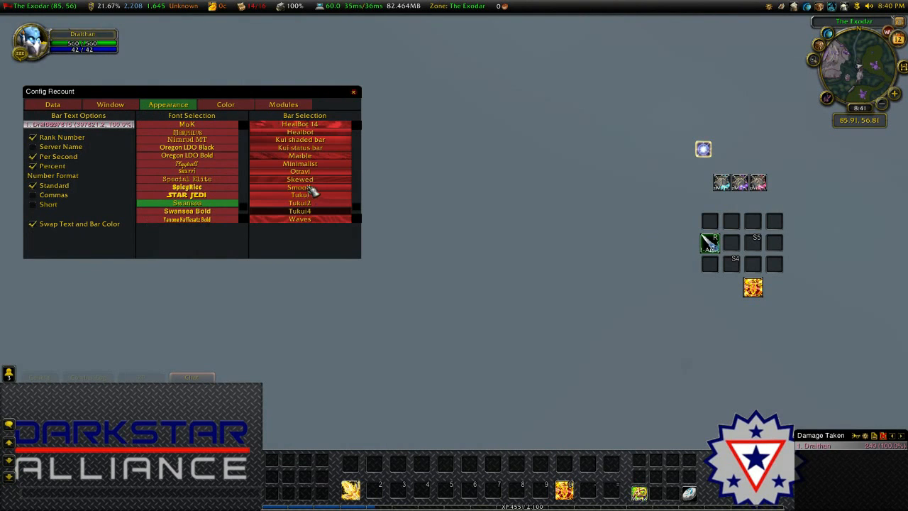
click(299, 170)
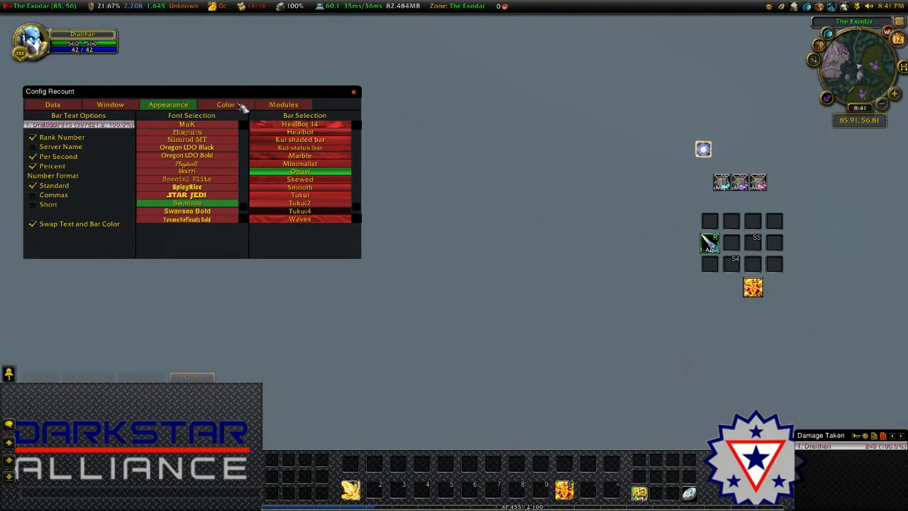
- Set the Bar Text colour to black in the Color settings
click(226, 105)
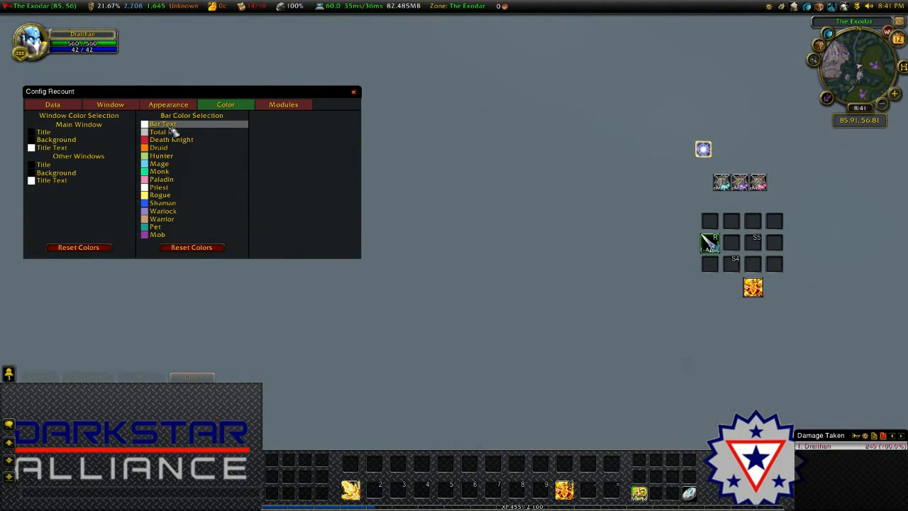
click(162, 123)
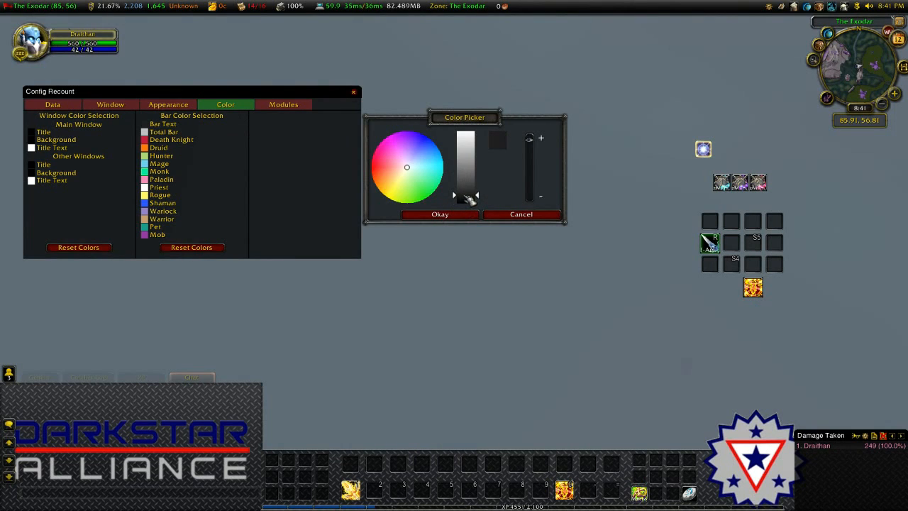
click(439, 212)
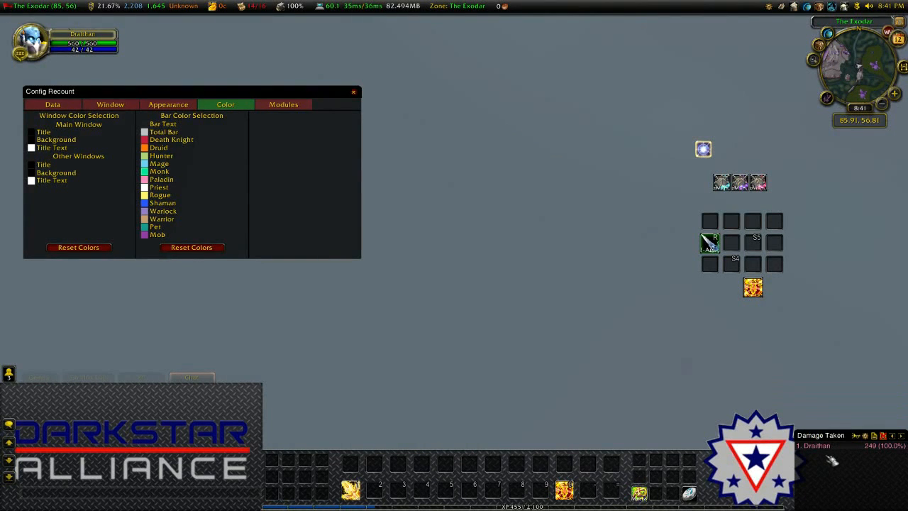
mouse_move(417, 256)
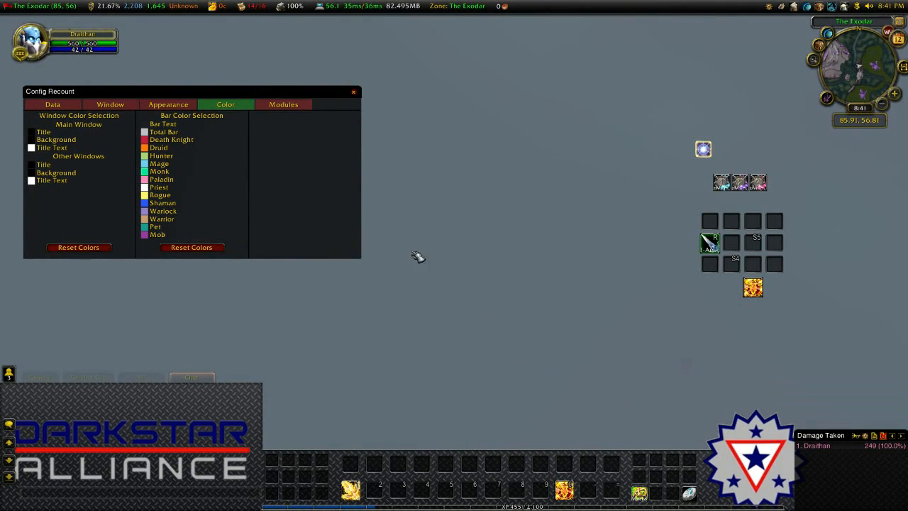
mouse_move(843, 395)
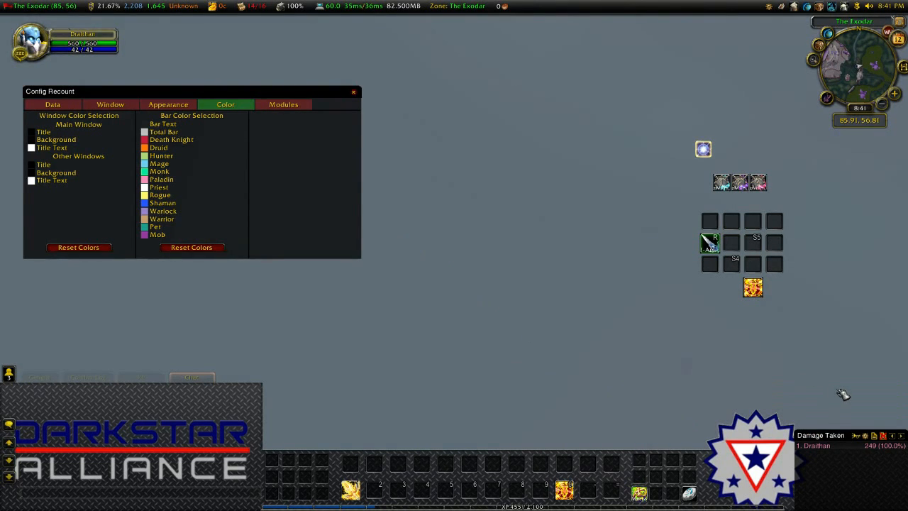
- Hide the per-second figure, switch bar numbers to short format, and show the Enabled Modules list
click(168, 105)
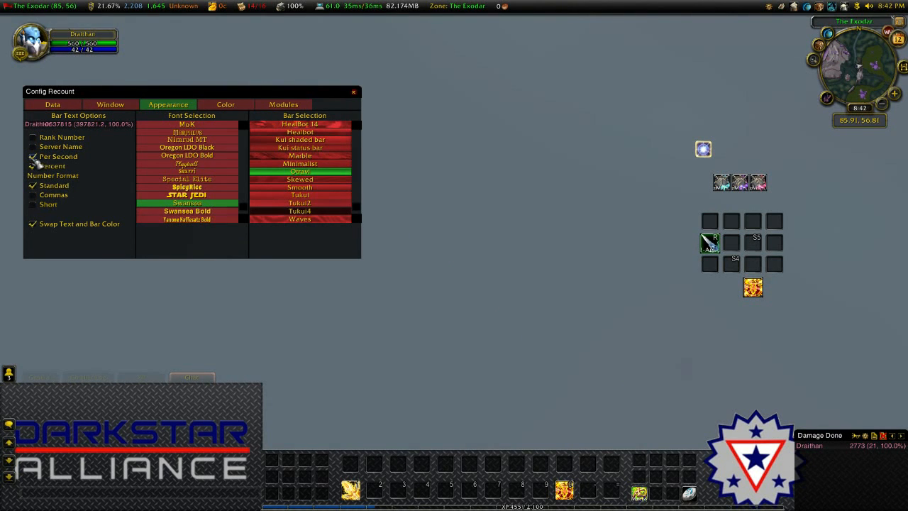
click(33, 156)
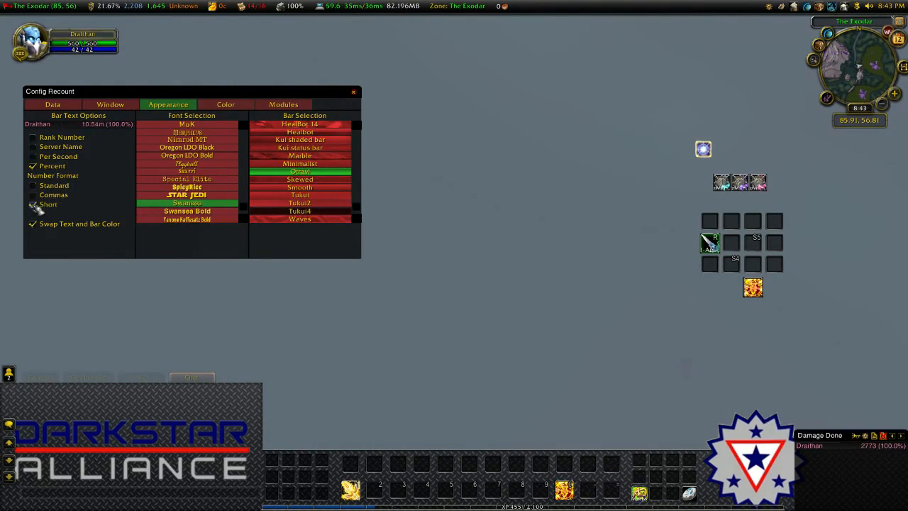
click(32, 185)
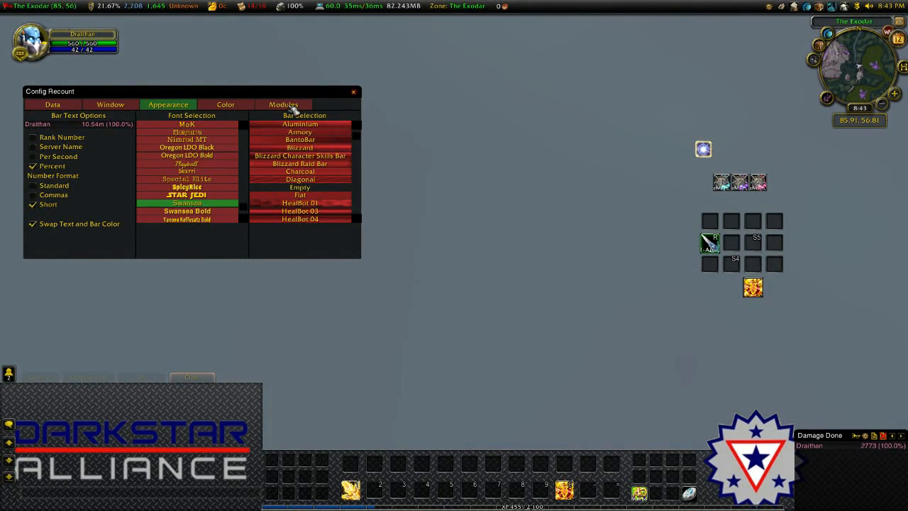
click(284, 105)
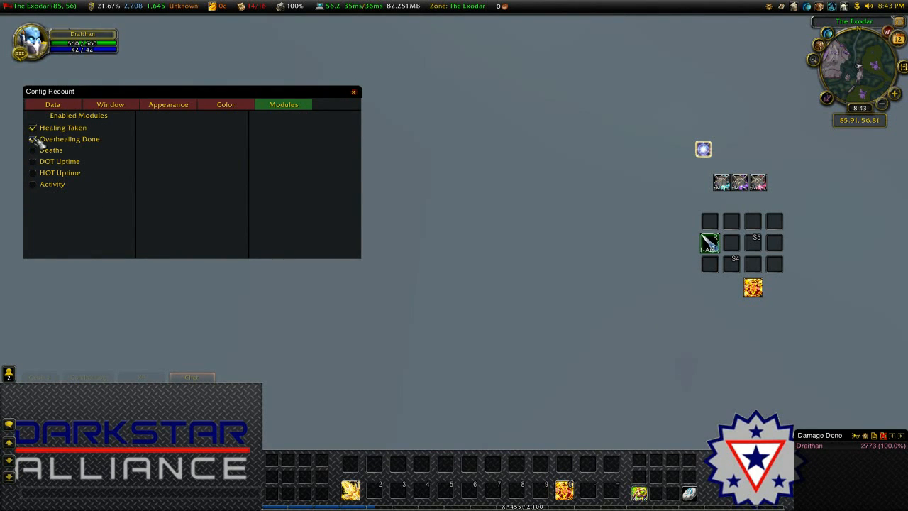
- Disable Healing Taken and Overhealing Done so only DOT Uptime stays enabled, then show the Data settings
click(33, 139)
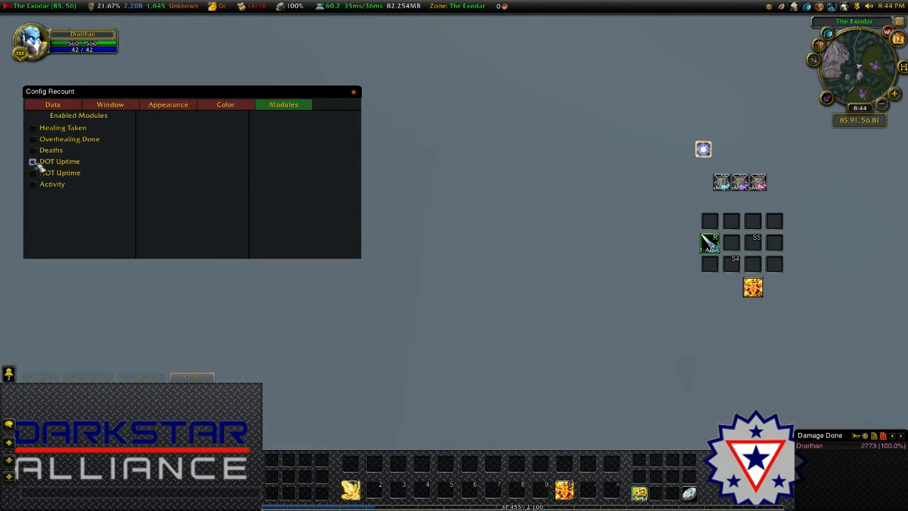
click(33, 162)
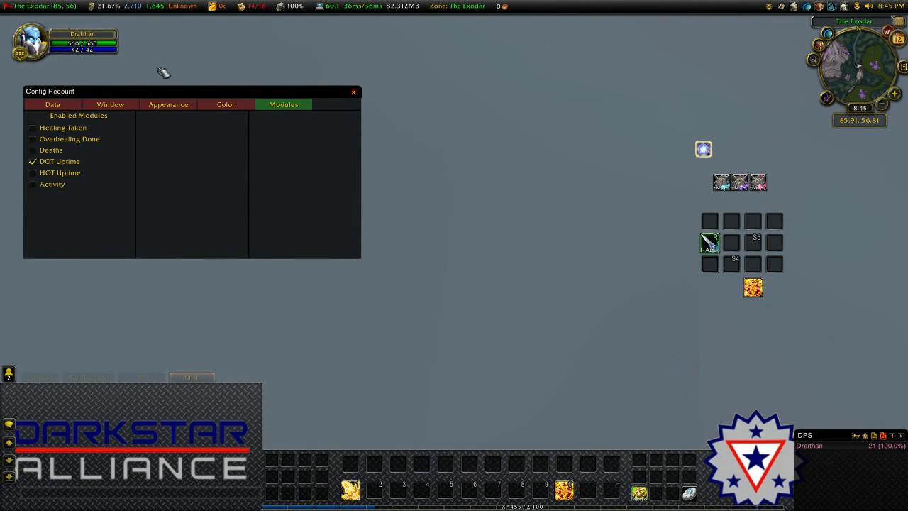
click(51, 105)
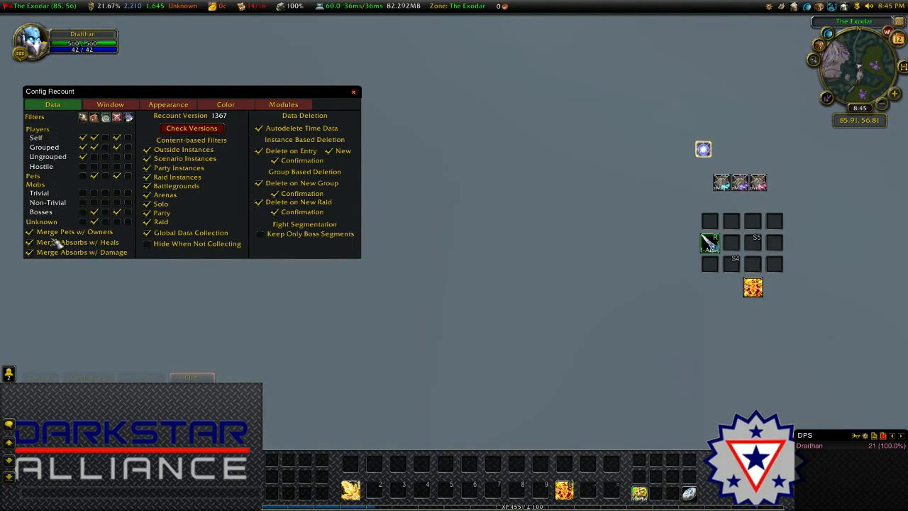
- Review the Data filters and deletion options, then close the Config Recount window
click(30, 232)
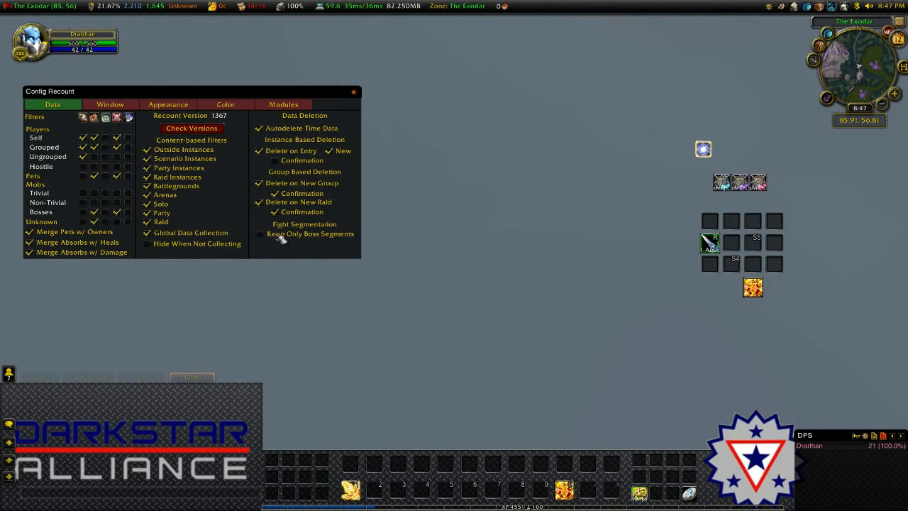
click(353, 91)
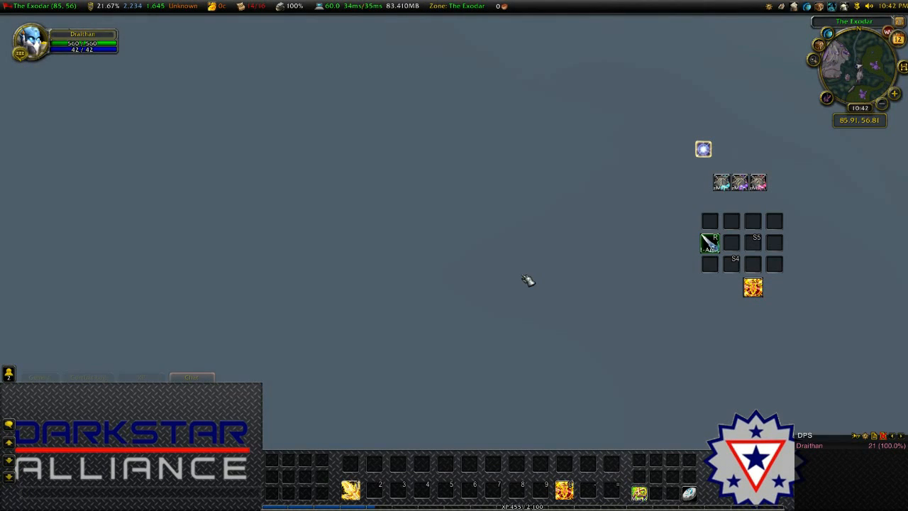
mouse_move(550, 306)
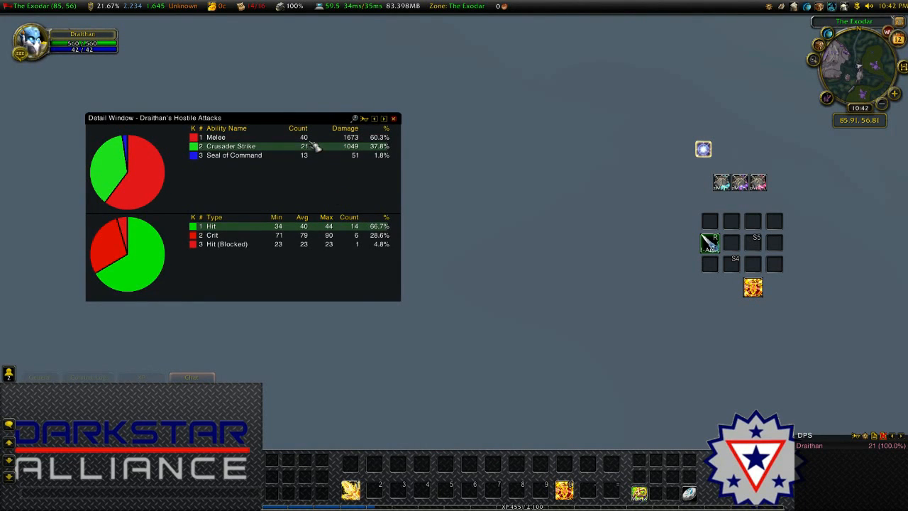
mouse_move(267, 149)
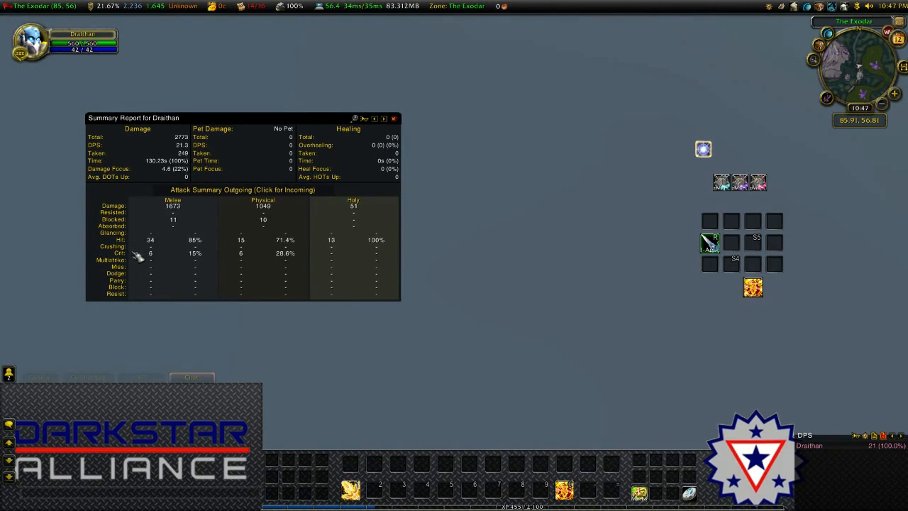
mouse_move(137, 267)
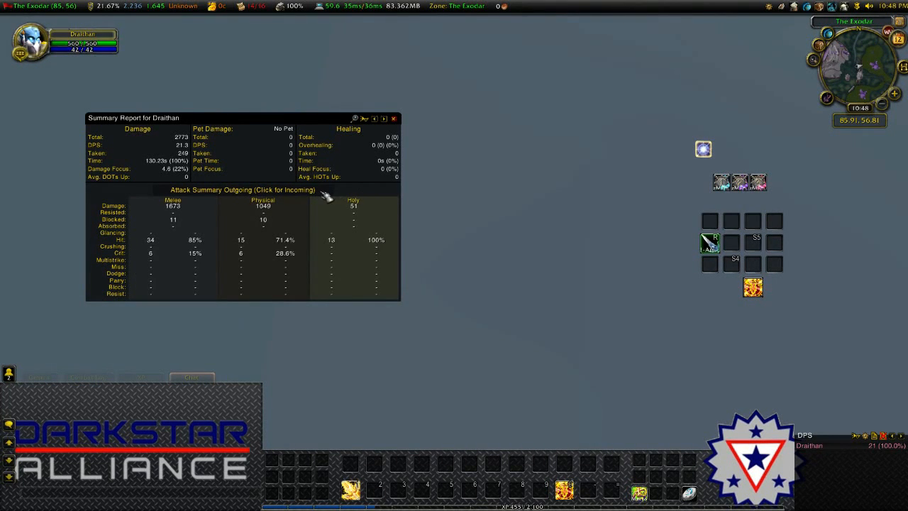
click(241, 190)
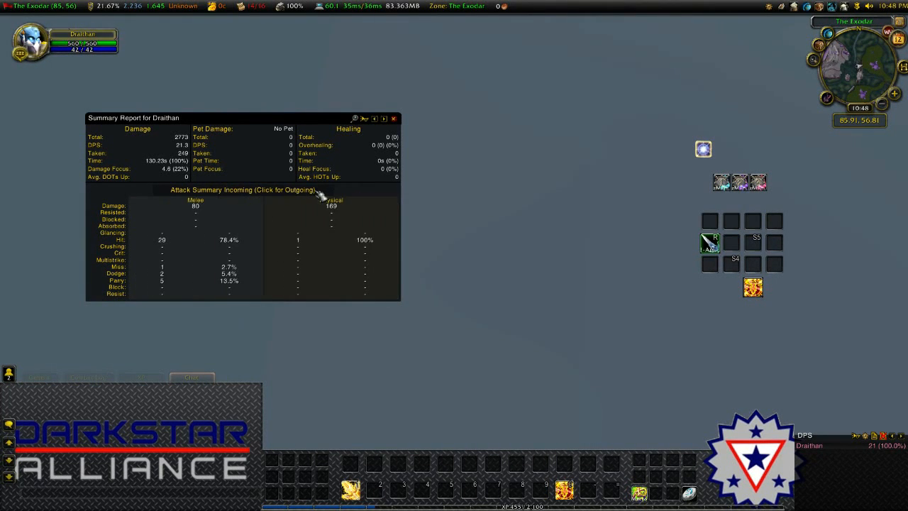
mouse_move(268, 221)
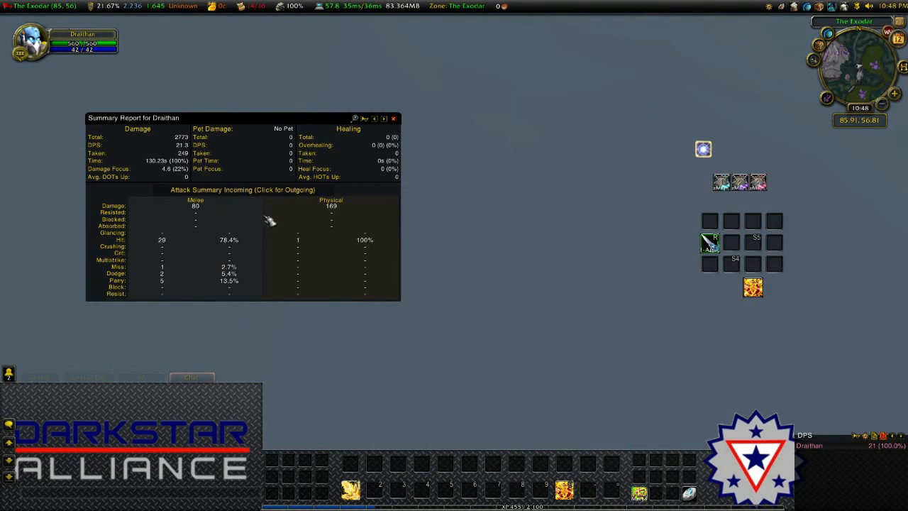
mouse_move(323, 244)
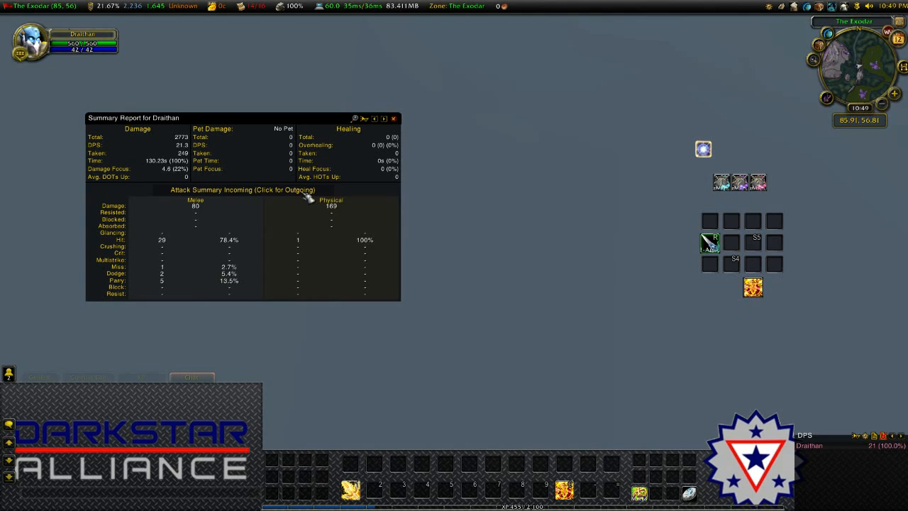
click(243, 190)
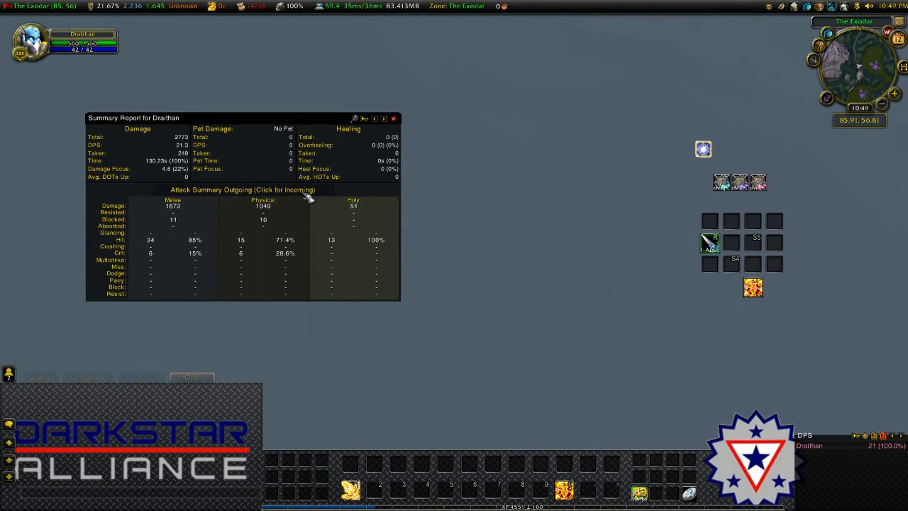
click(393, 117)
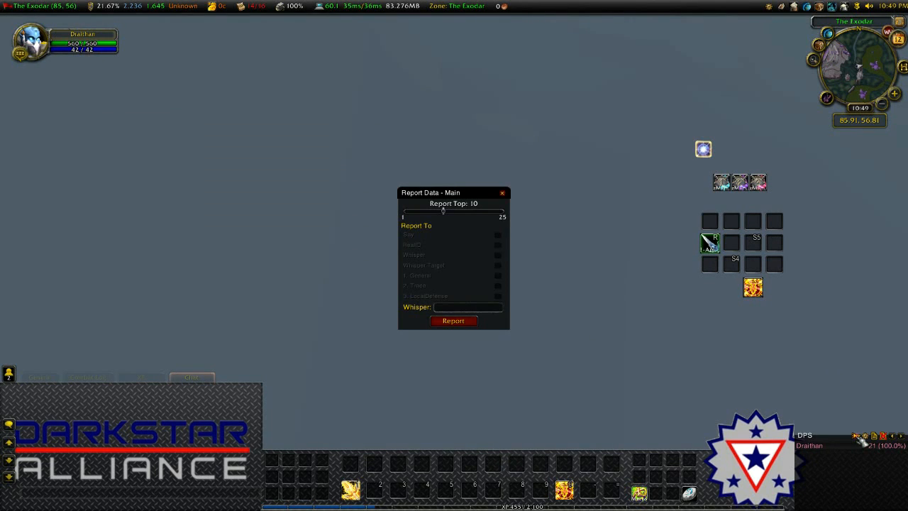
mouse_move(502, 246)
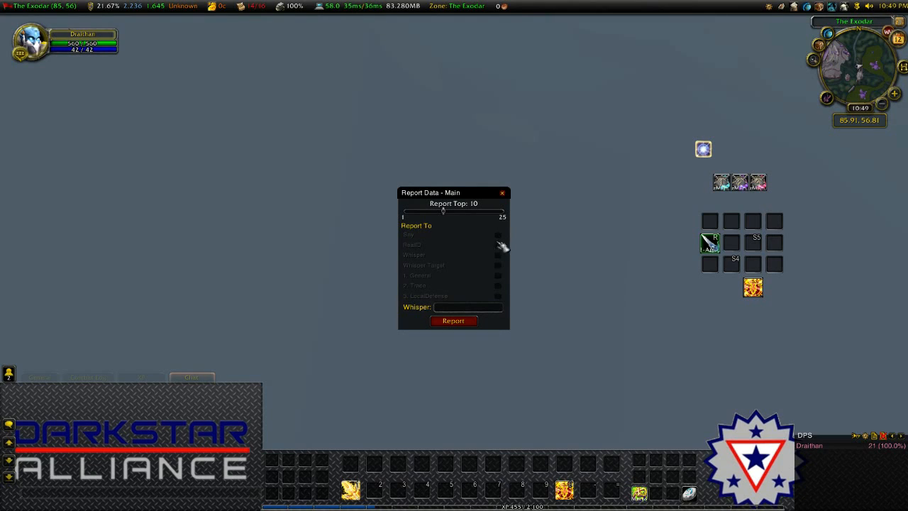
mouse_move(505, 276)
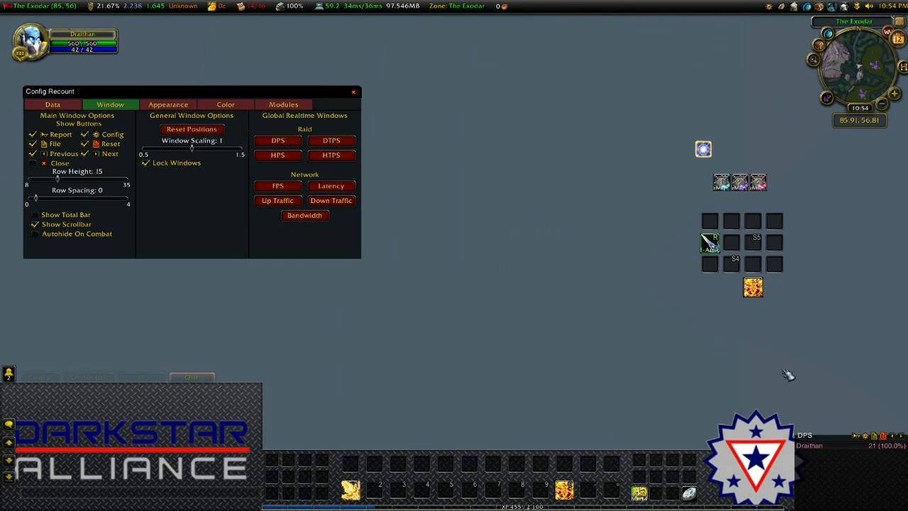
- Launch the Global Realtime raid DPS and raid HPS graph windows
click(278, 155)
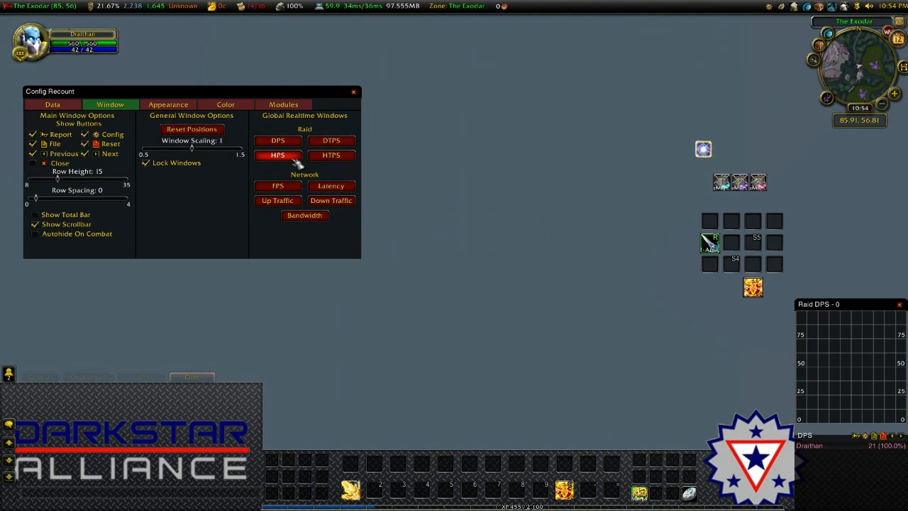
click(278, 154)
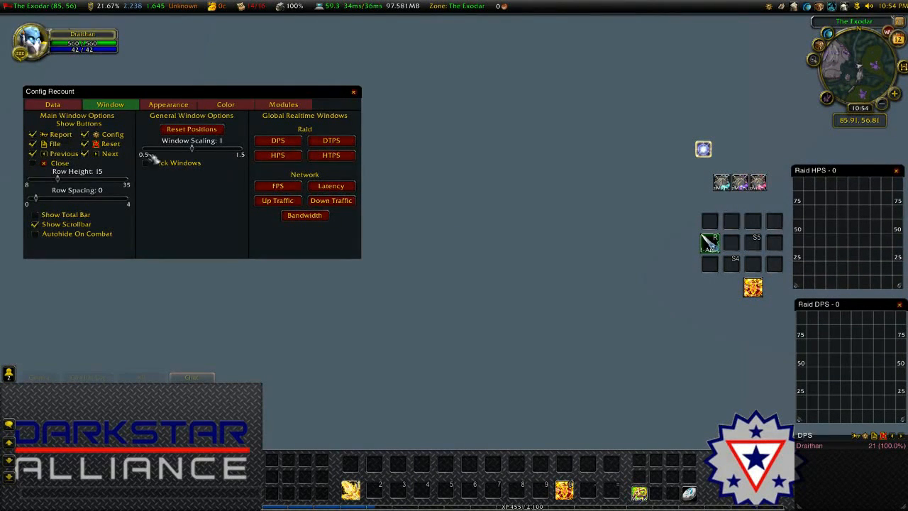
click(144, 161)
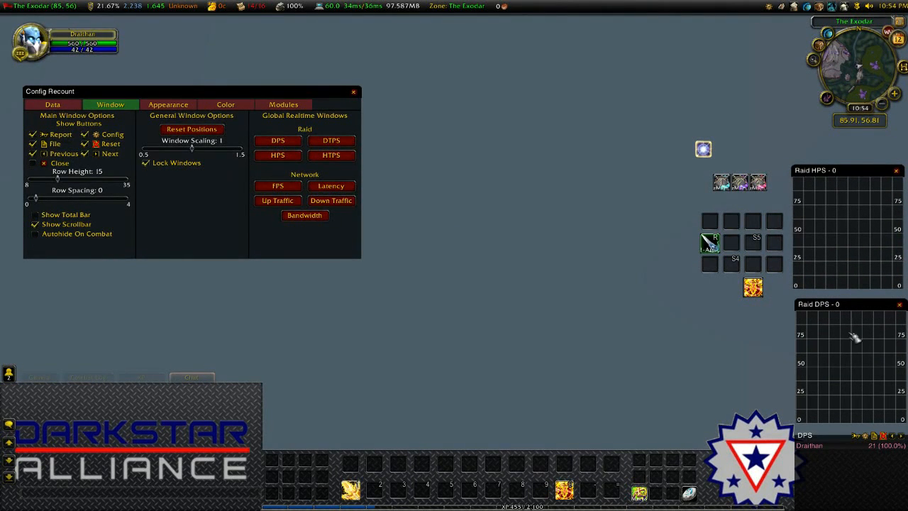
mouse_move(844, 244)
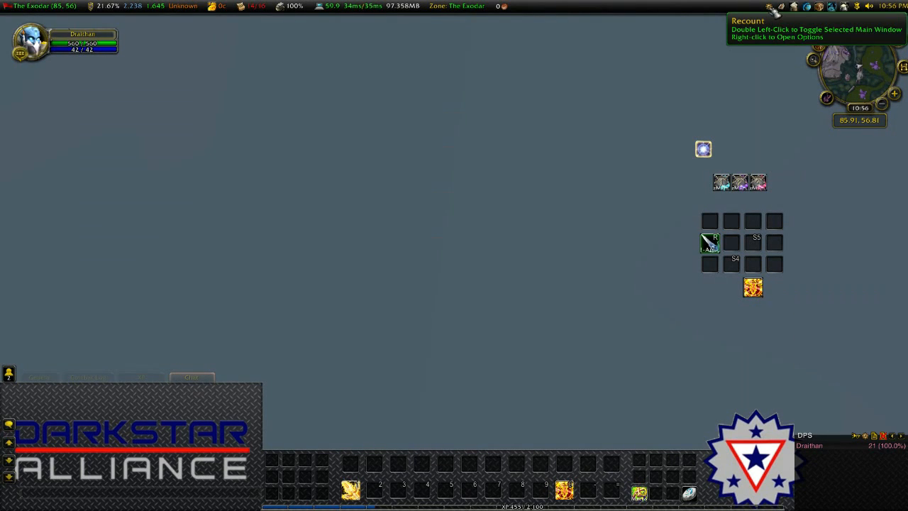
- Bring up the Recount minimap button's quick options menu
right_click(773, 8)
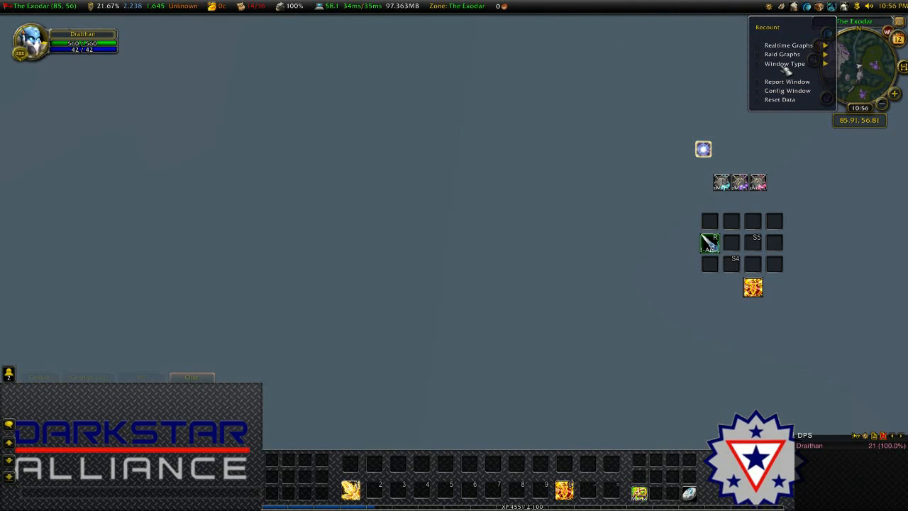
mouse_move(773, 14)
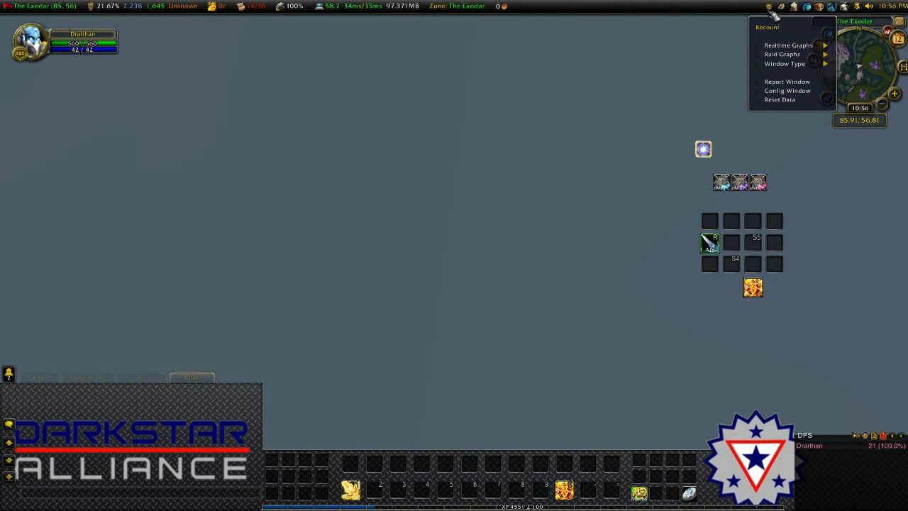